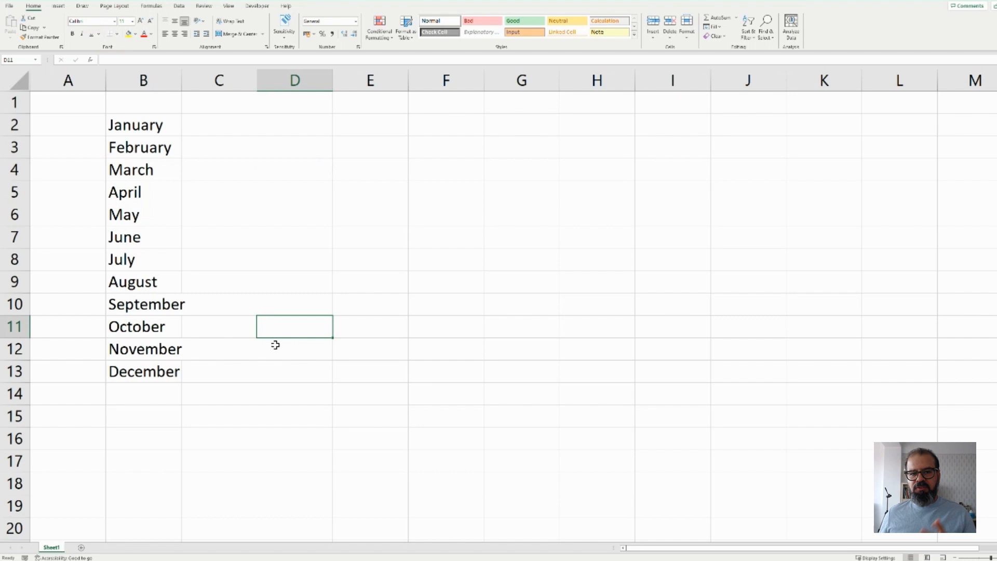
# Step: Select cell D15, below the twelve-month list, for the new formula
pyautogui.click(294, 416)
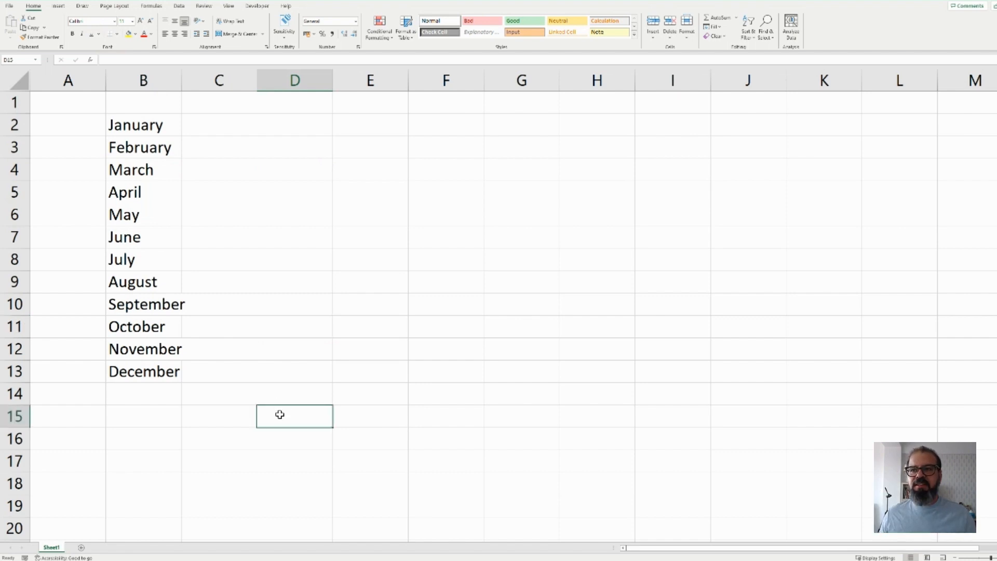
pyautogui.moveTo(183, 91)
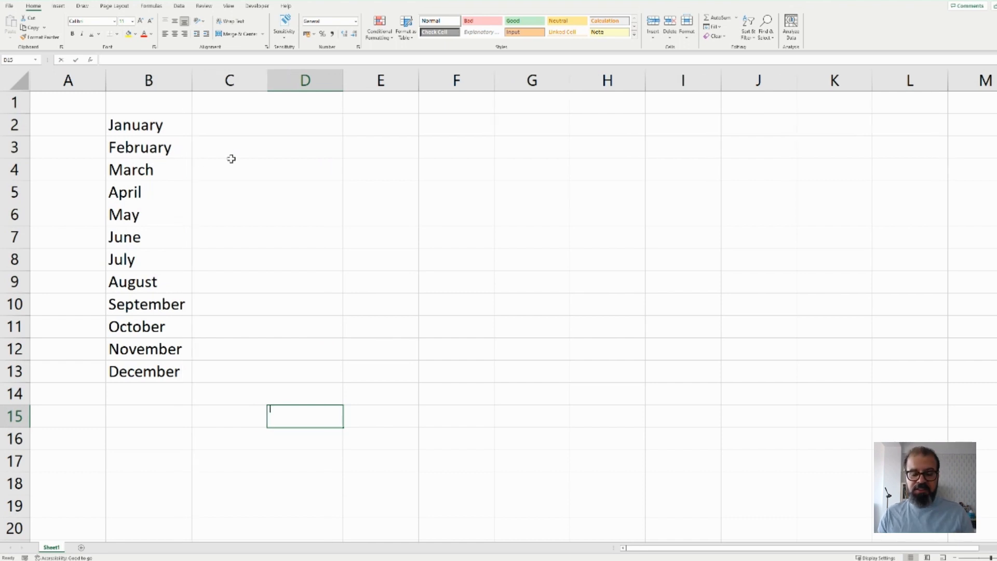
pyautogui.write('=wrap')
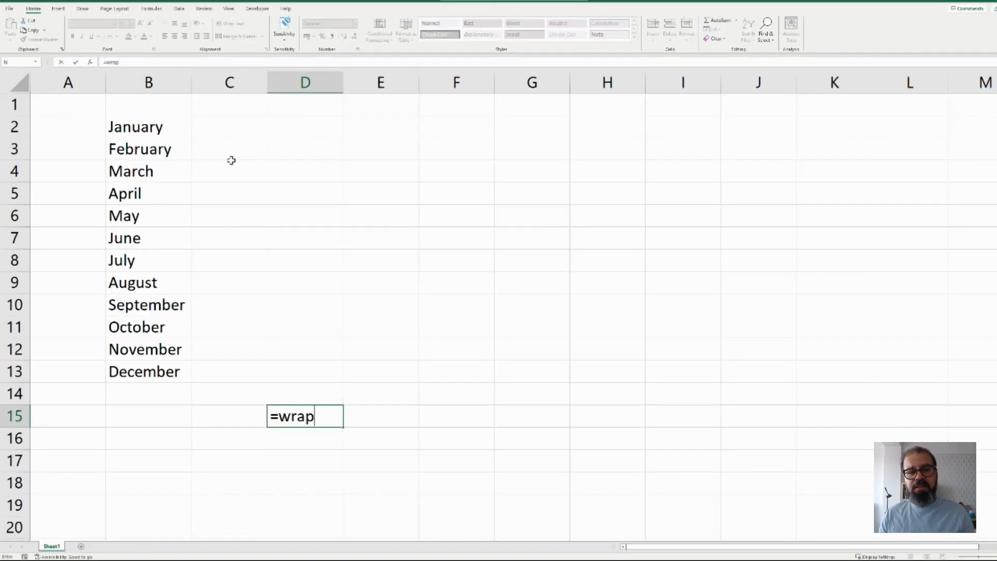
pyautogui.write('rows')
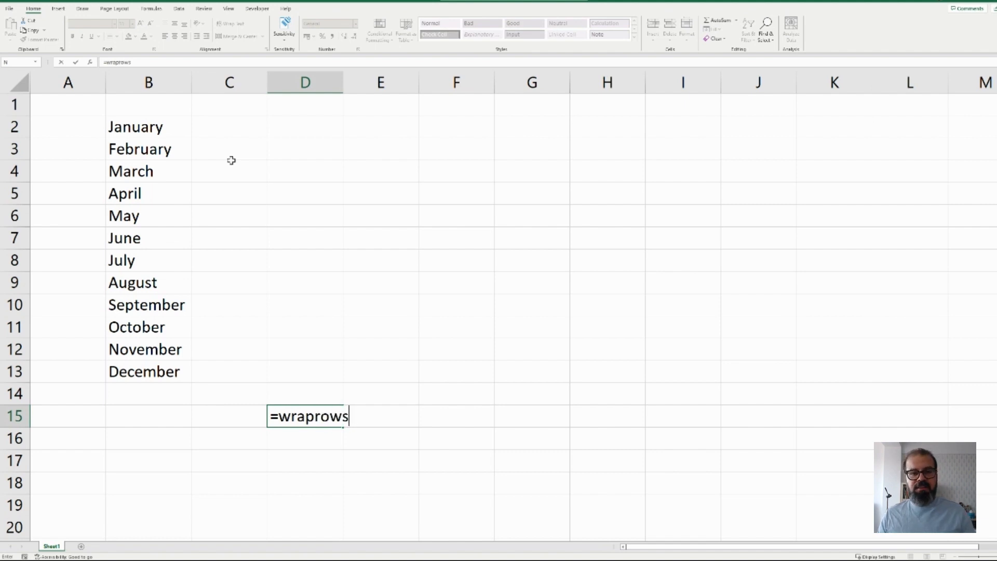
pyautogui.write('(B2:B13')
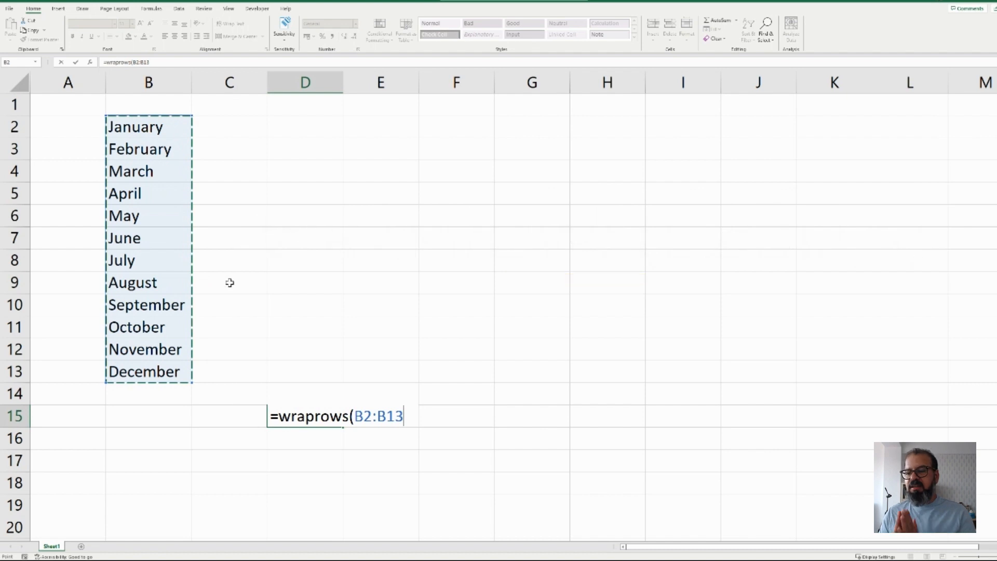
pyautogui.write(',')
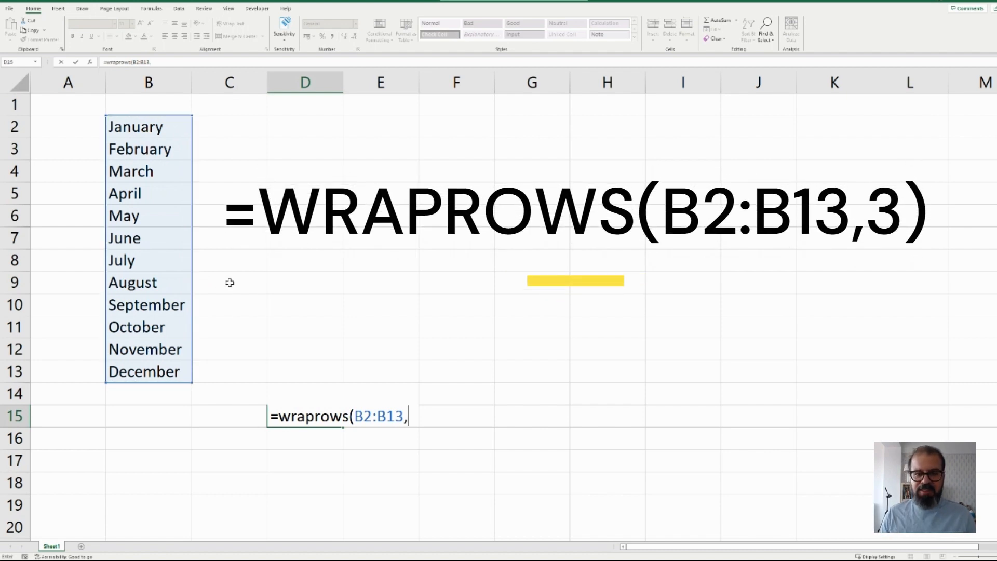
pyautogui.write('3)')
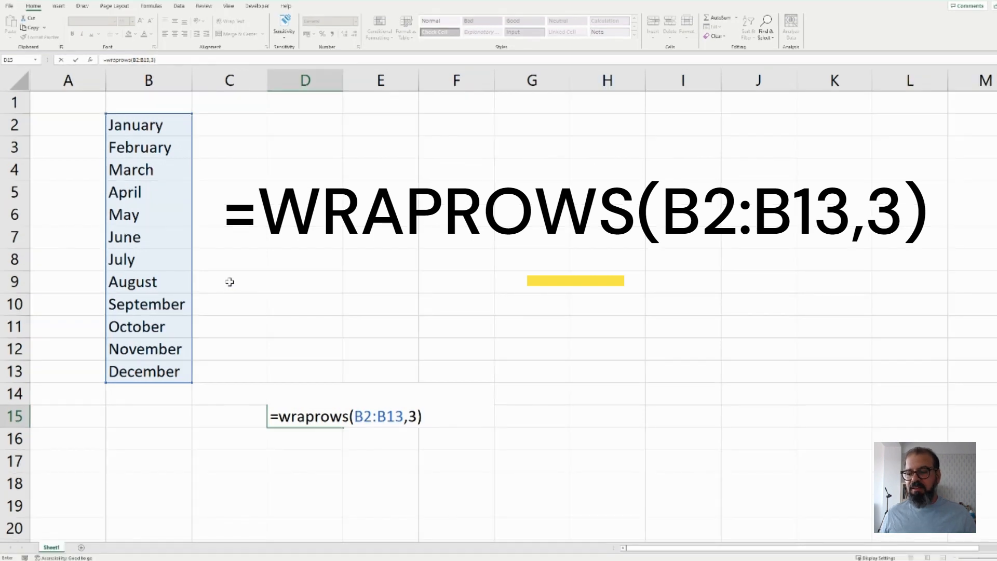
pyautogui.press('Return')
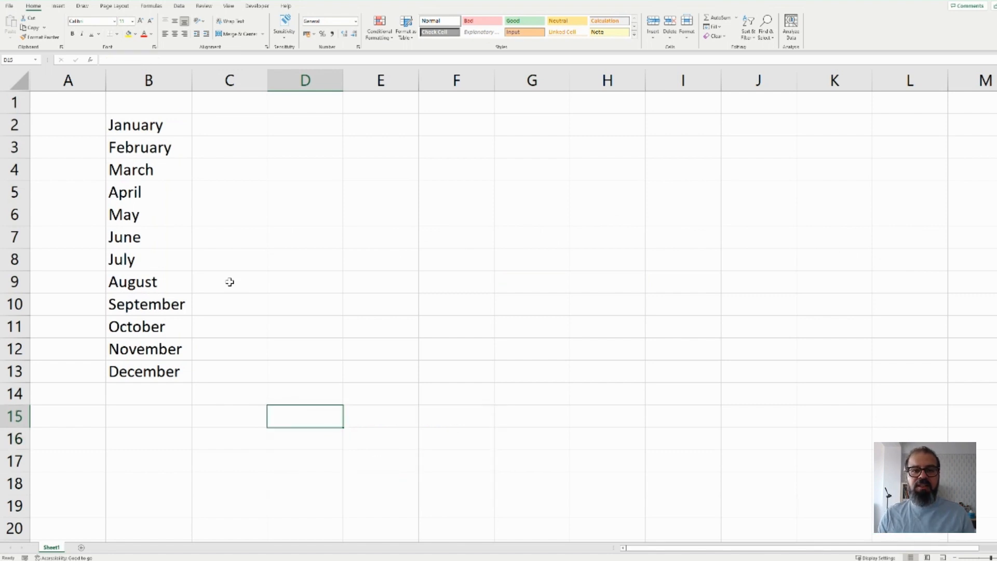
# Step: Start a =WRAPCOLS( formula in D15 with B2:B13 as the source, followed by a comma
pyautogui.write('=wrap')
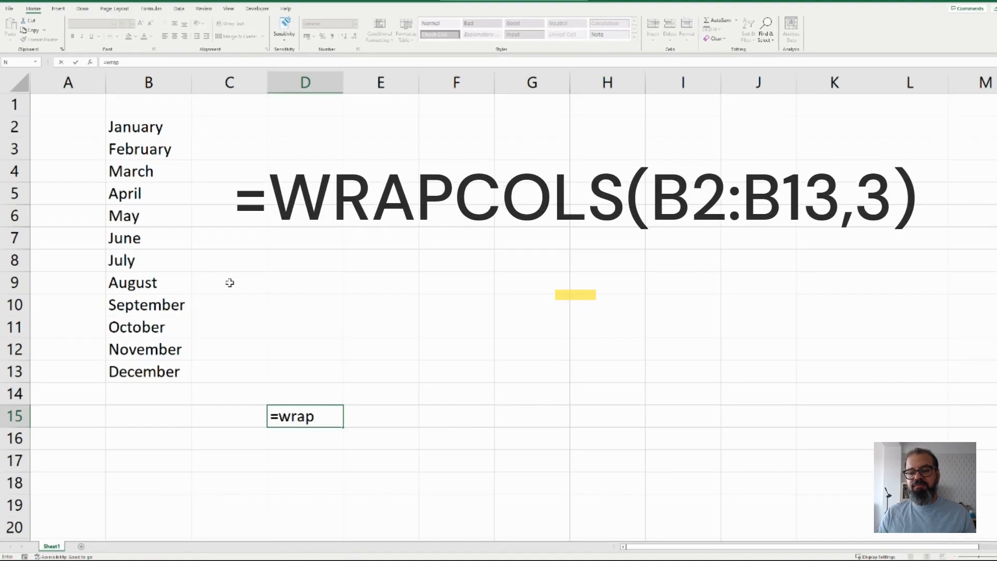
pyautogui.write('cols')
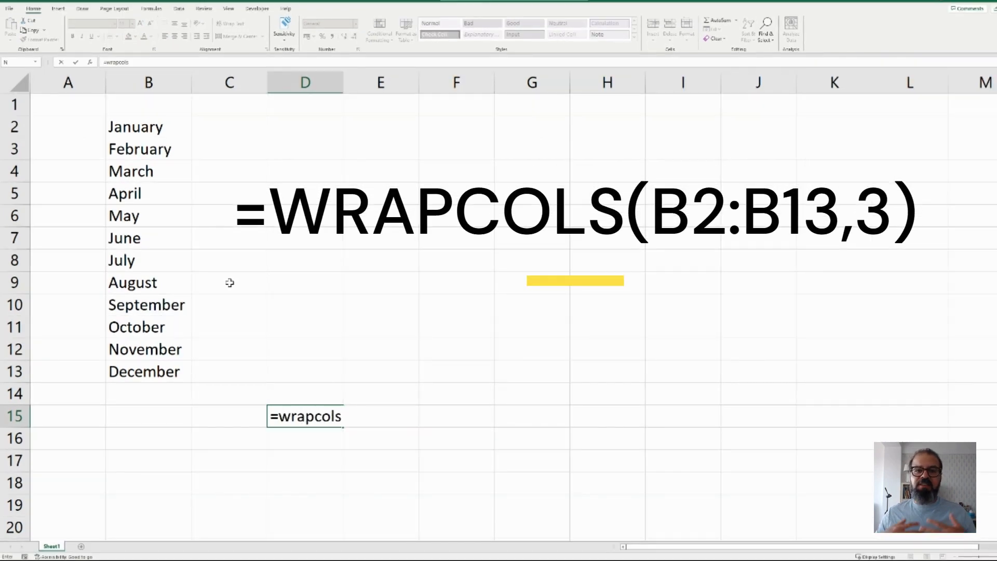
pyautogui.write('(B2:B13')
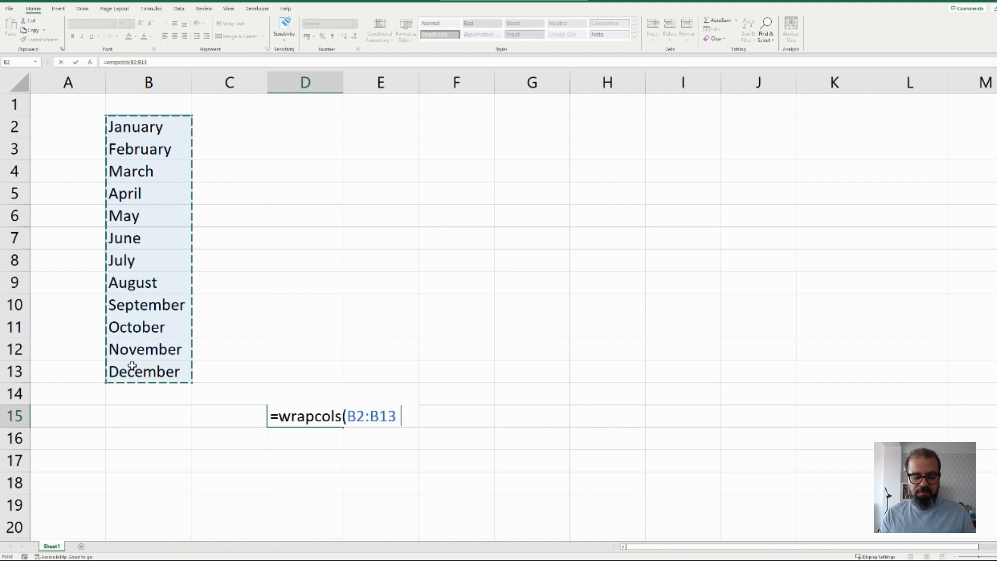
pyautogui.write(',')
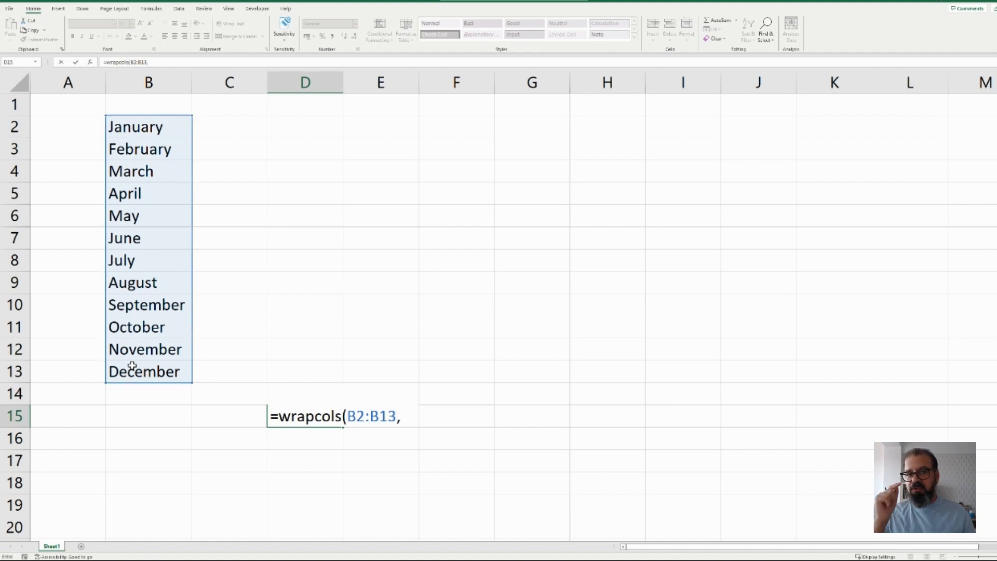